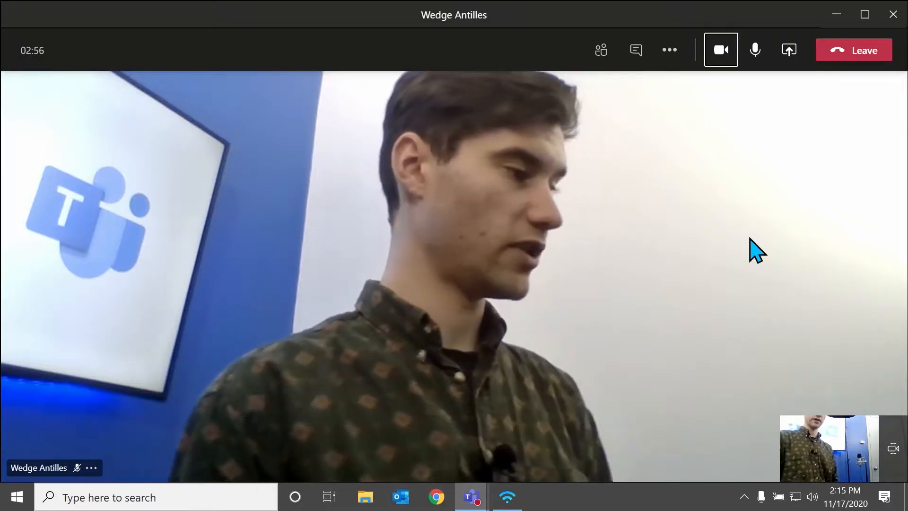
# Leave the video call and return to the Chat view
pyautogui.click(719, 50)
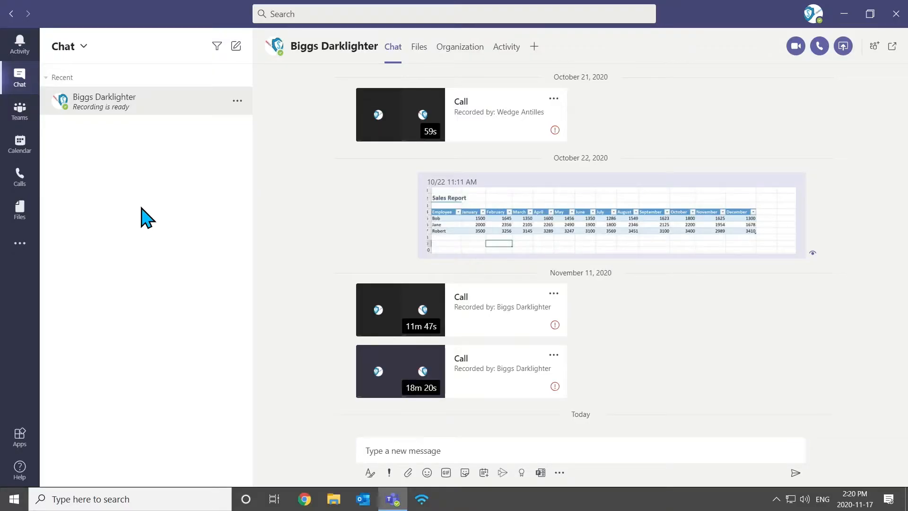
# Start a blank new chat with the To: field ready
pyautogui.click(235, 45)
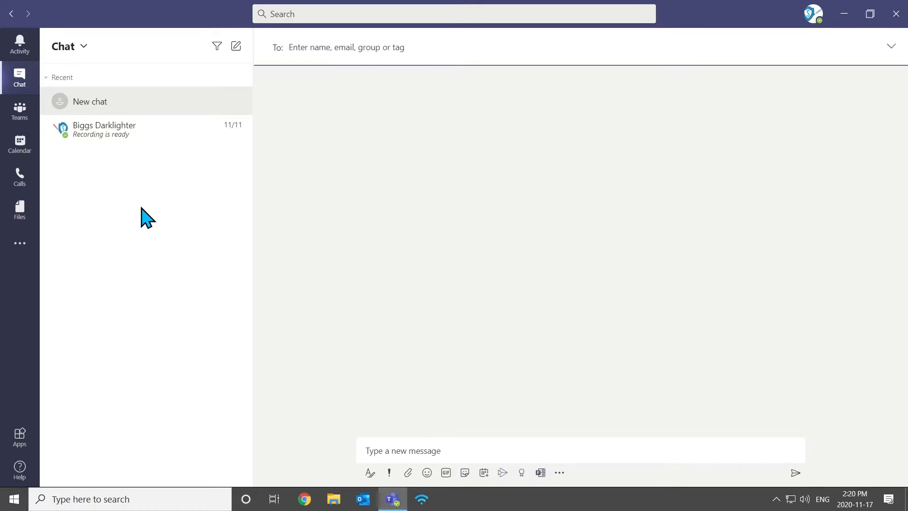
# Address the chat to Sebastian and draft the misspelled message 'Skyomp Sol'
pyautogui.write('Sebastian')
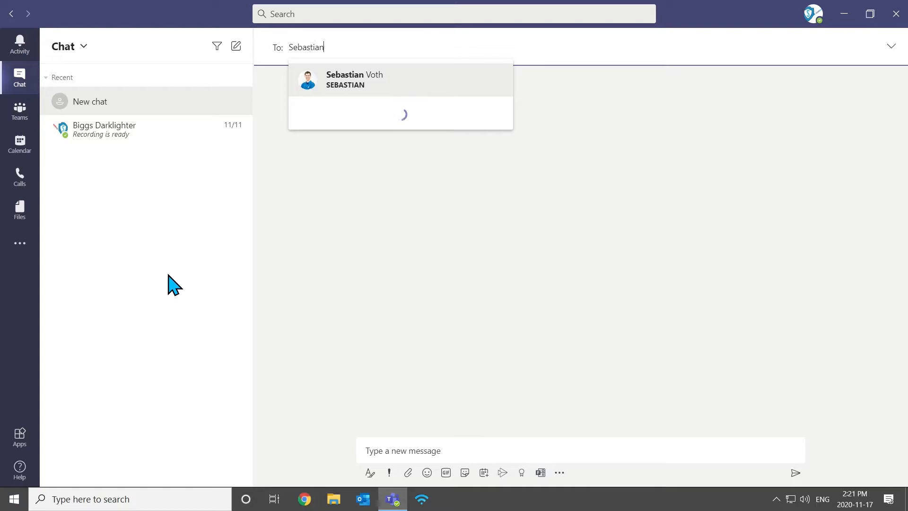
pyautogui.click(354, 80)
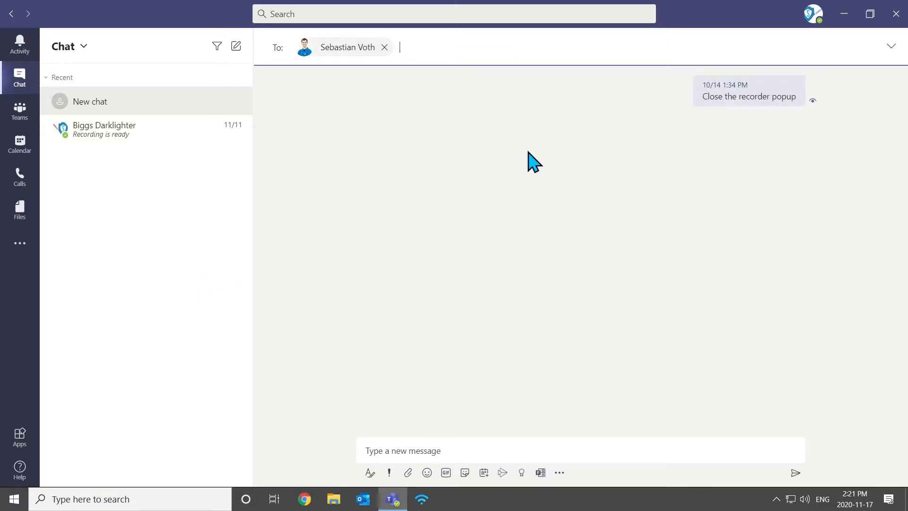
pyautogui.write('Skyomp Sol')
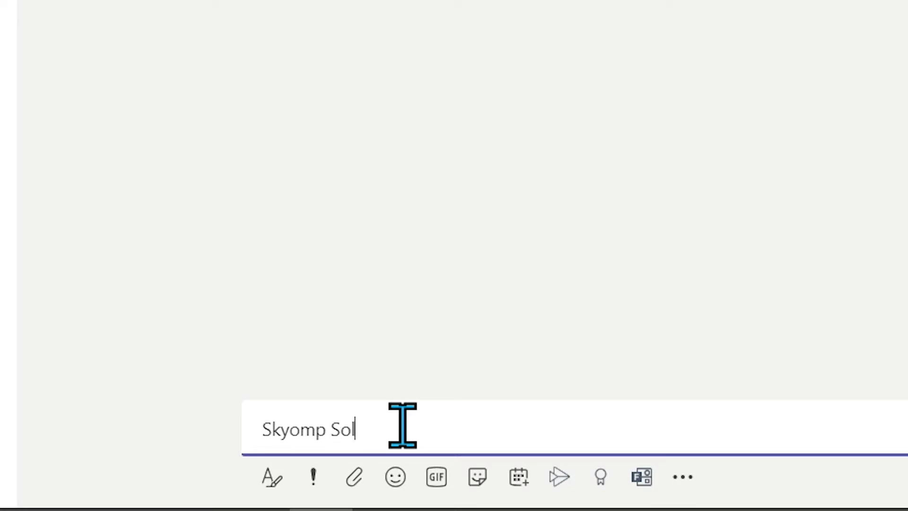
# Send the drafted 'Skycomp Solution' message to the contact
pyautogui.press('ctrl+a')
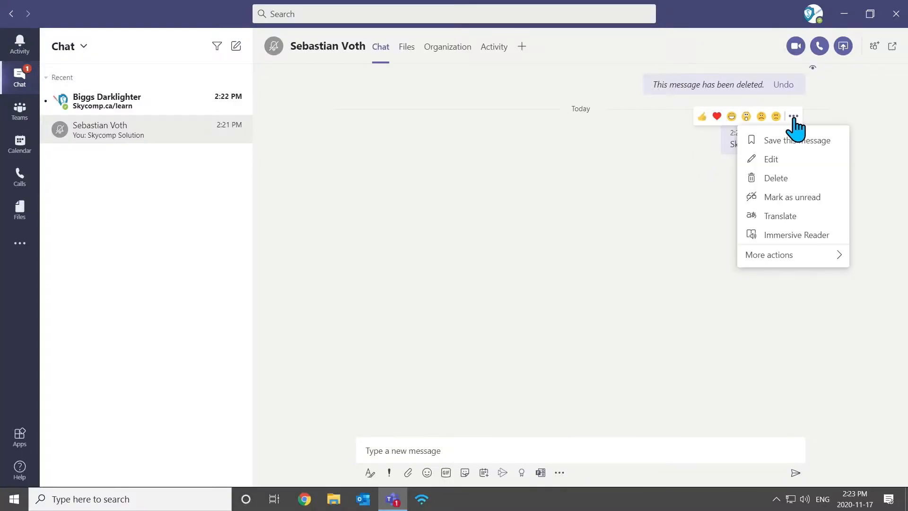
pyautogui.click(771, 159)
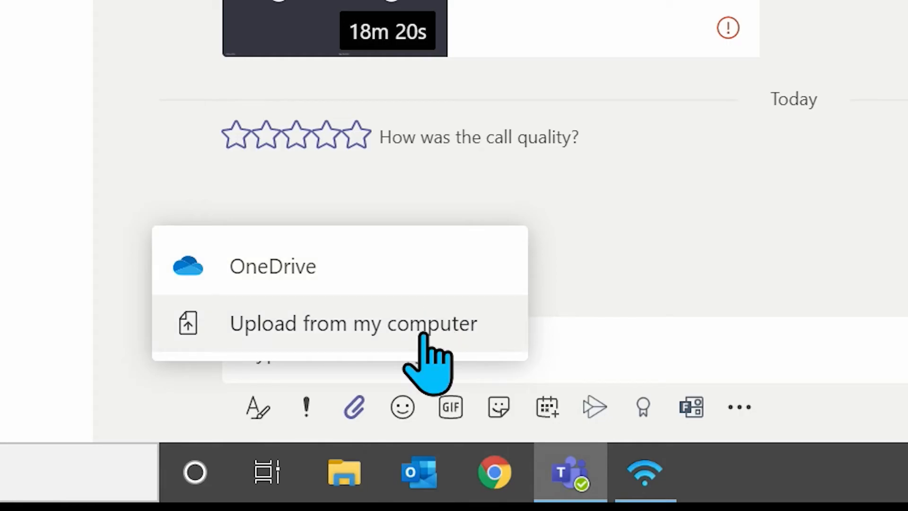
# Upload from this computer and choose 'Call with Wedge Antilles' from Downloads
pyautogui.click(353, 324)
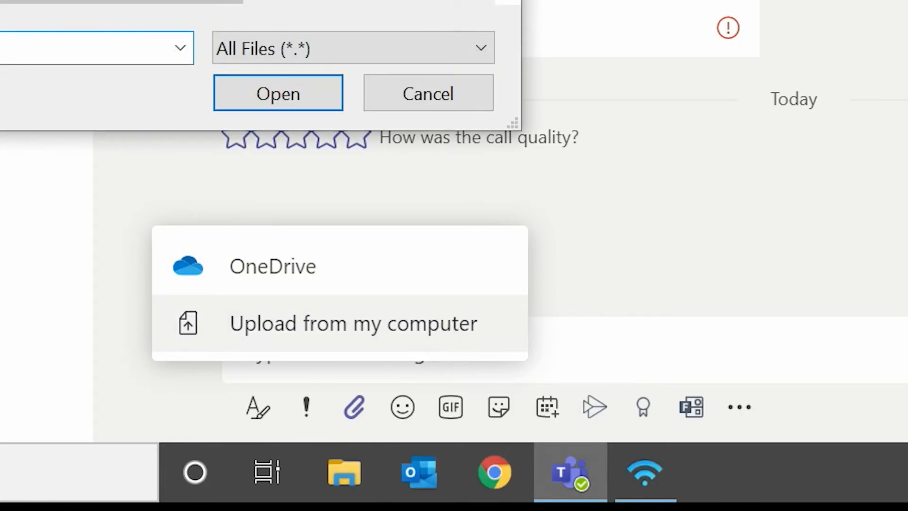
pyautogui.click(352, 322)
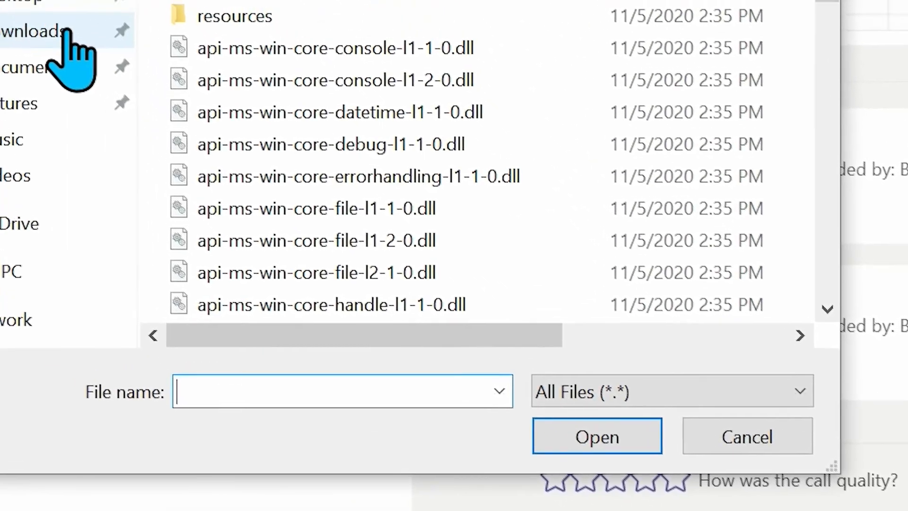
pyautogui.click(35, 33)
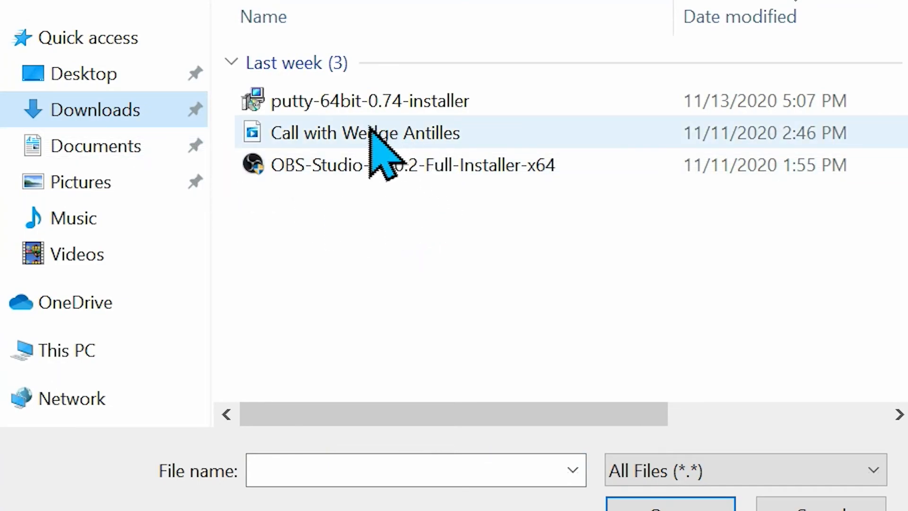
pyautogui.click(364, 133)
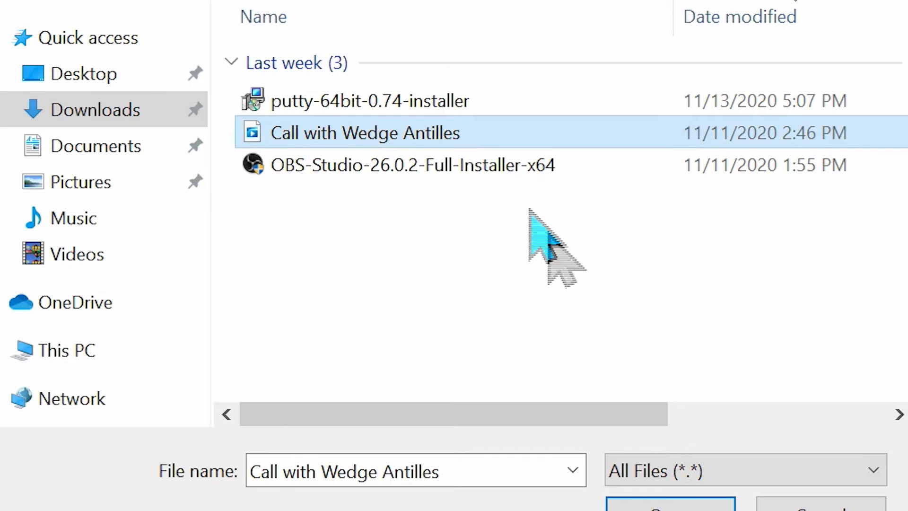